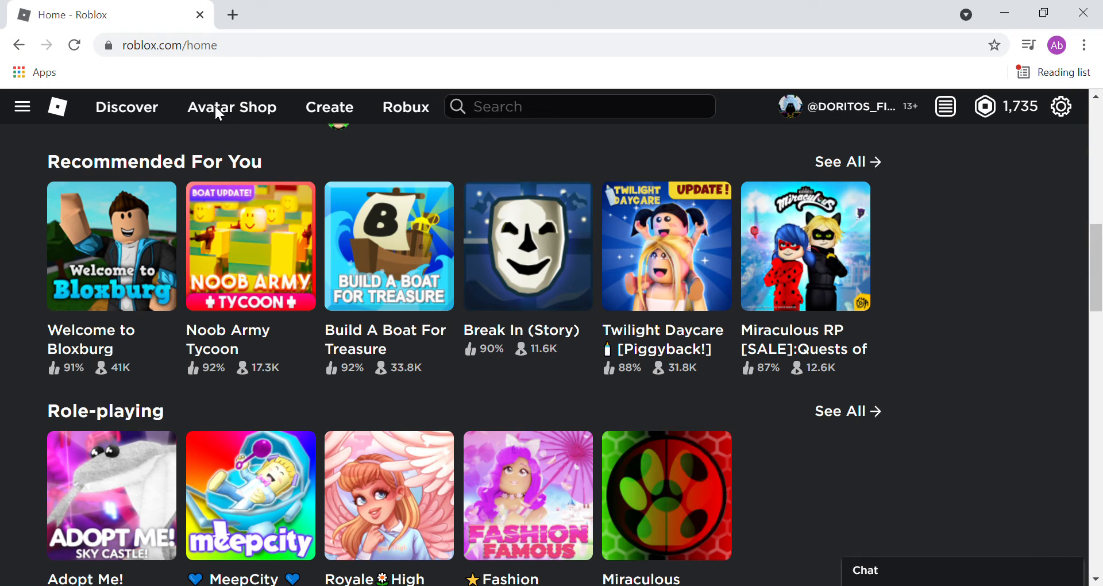
mouse_move(742, 221)
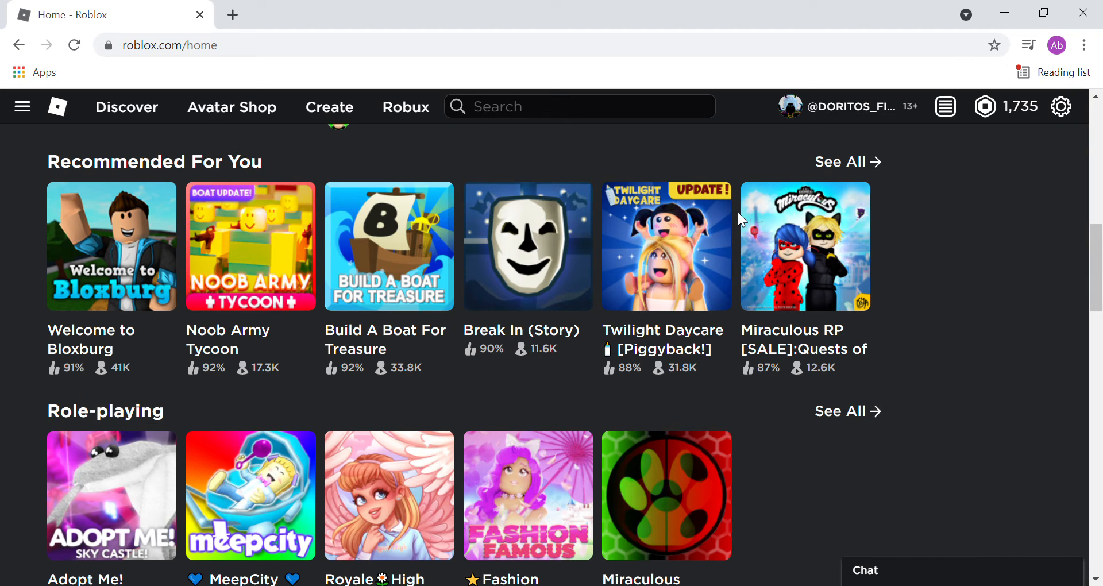
mouse_move(745, 143)
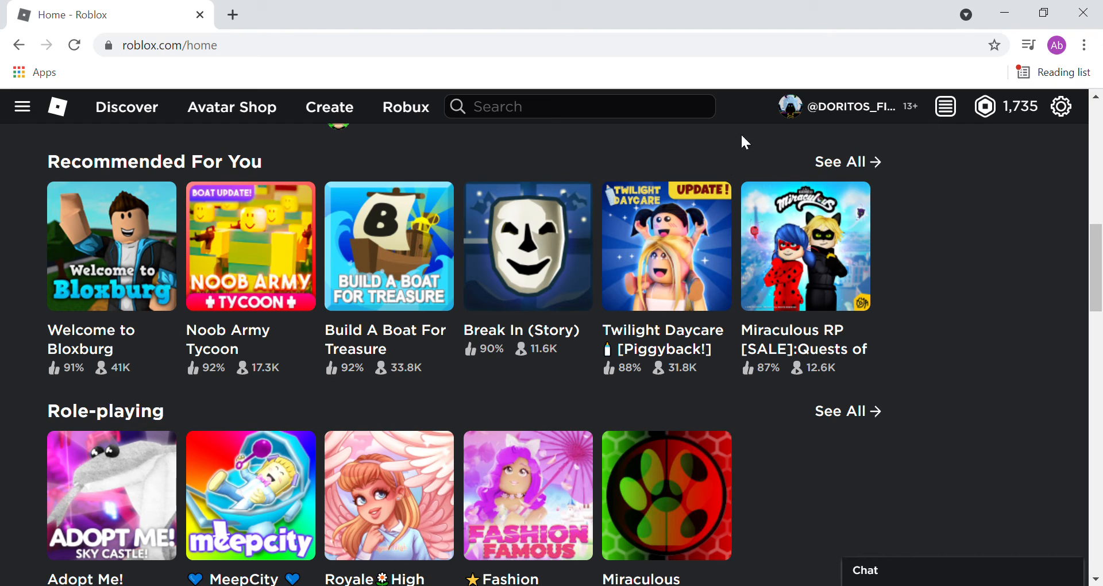
mouse_move(841, 199)
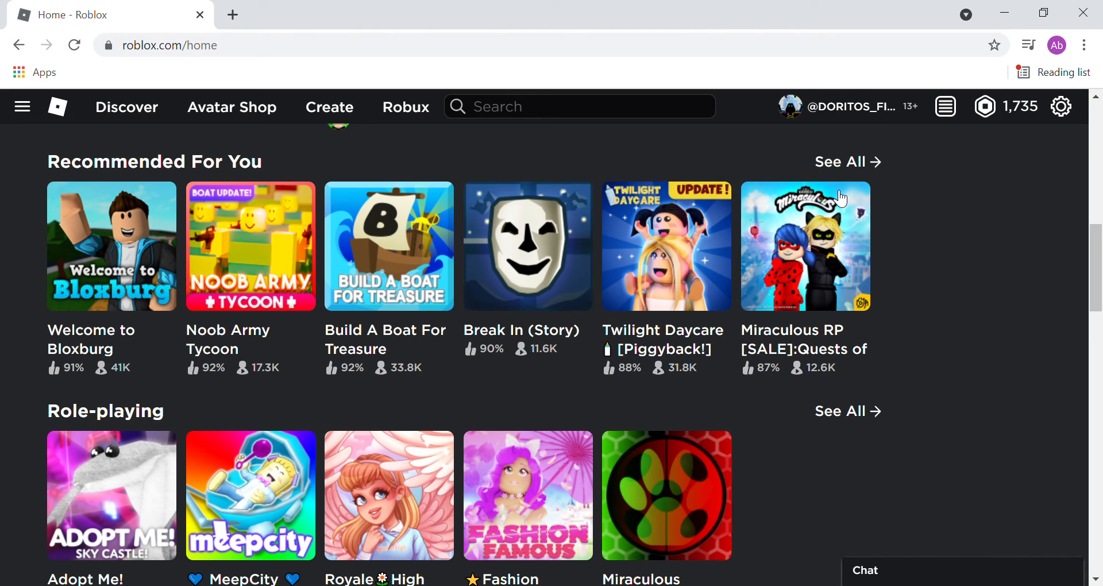
mouse_move(318, 293)
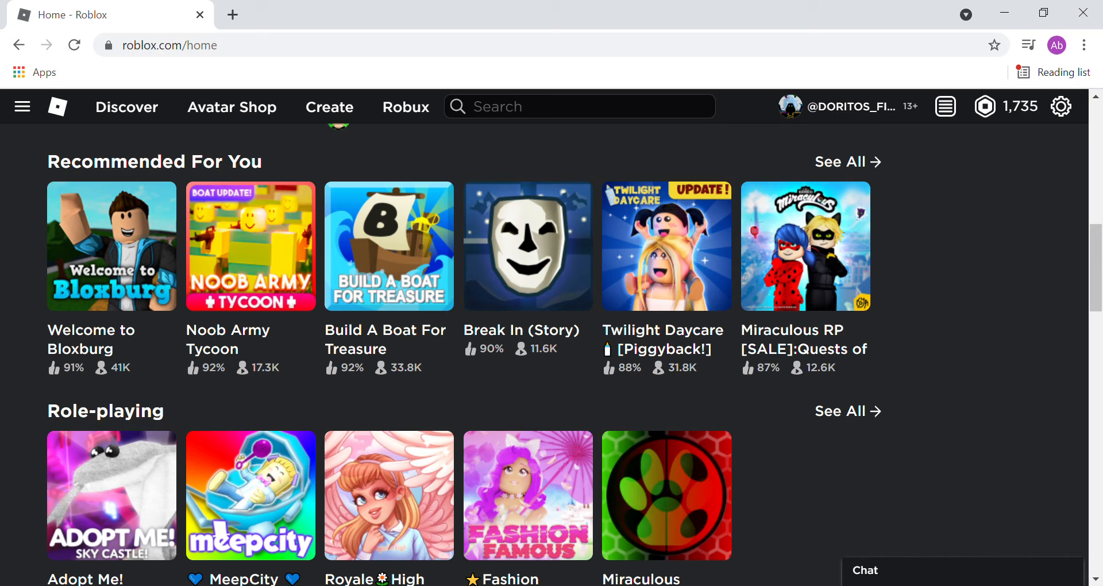
mouse_move(540, 381)
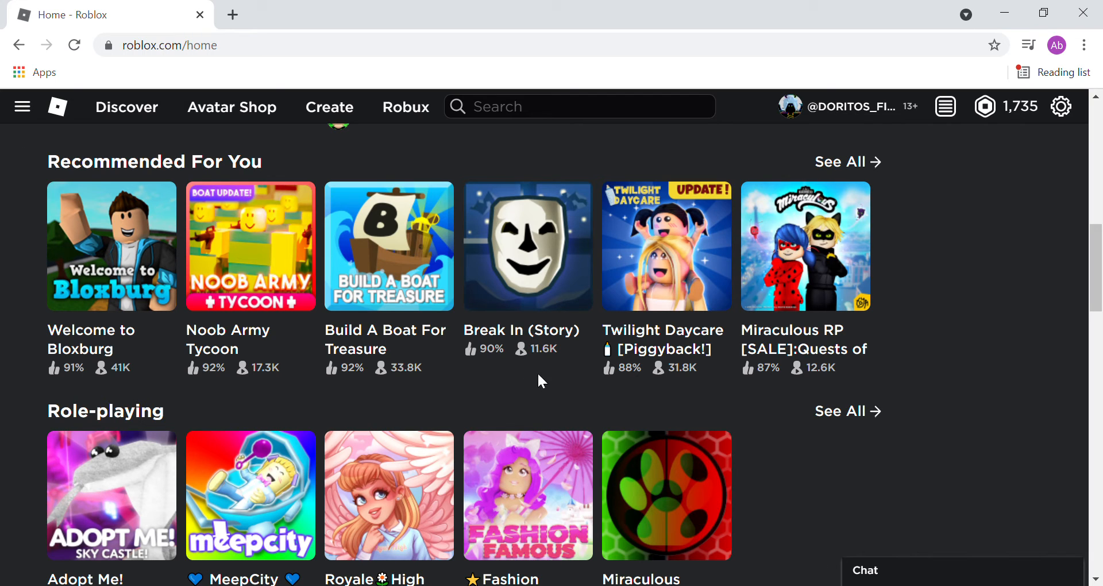
mouse_move(712, 298)
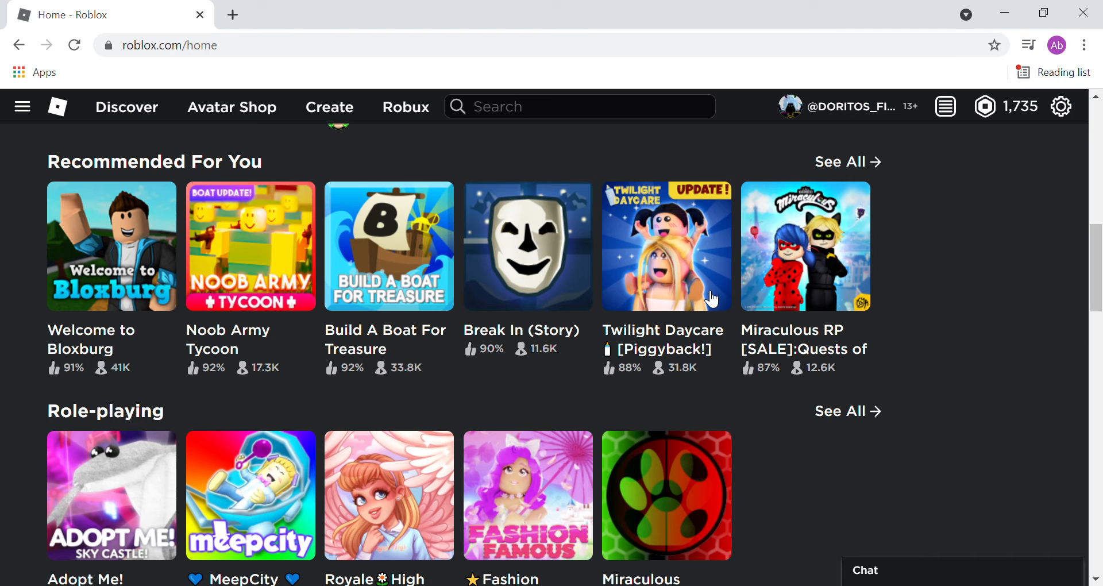
mouse_move(854, 341)
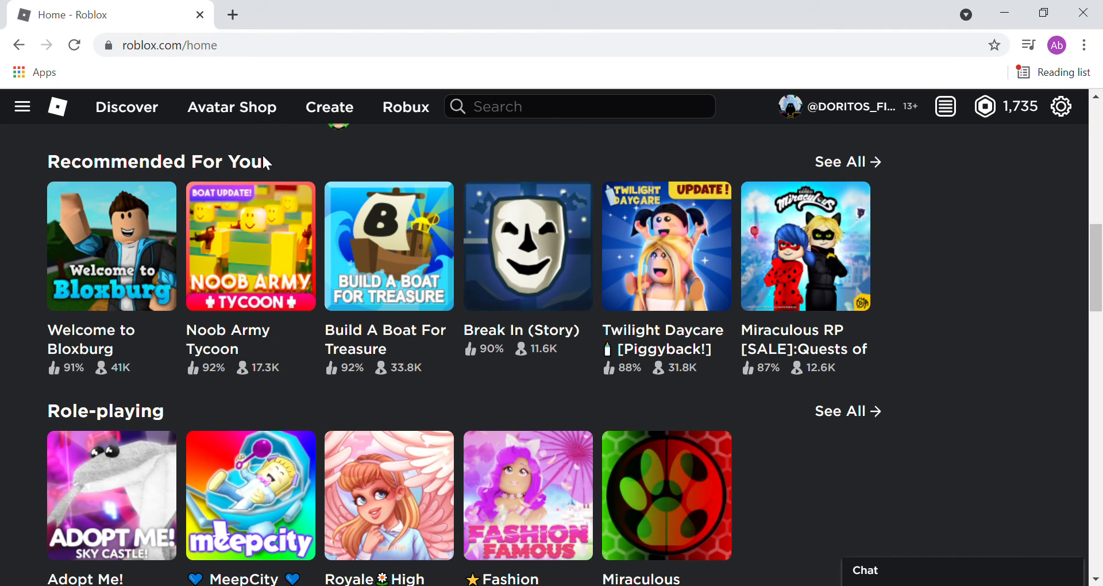
mouse_move(262, 164)
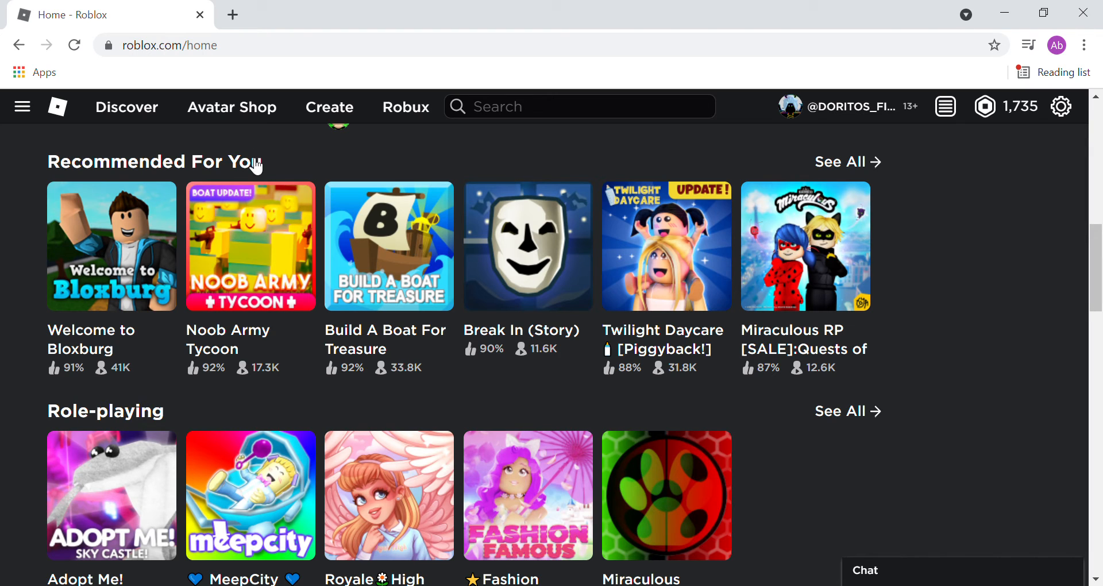
mouse_move(262, 168)
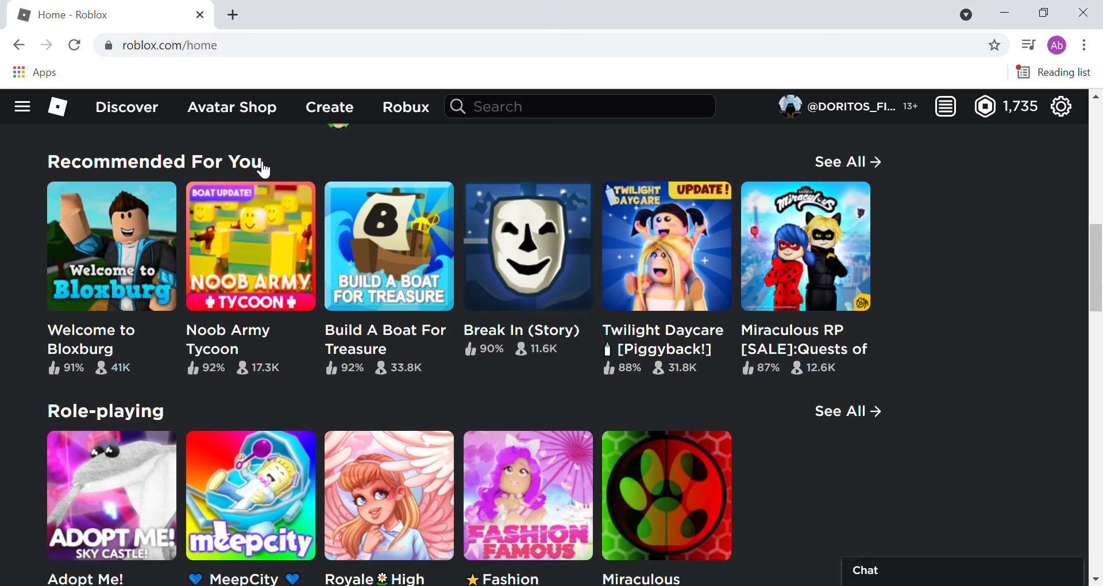
mouse_move(481, 7)
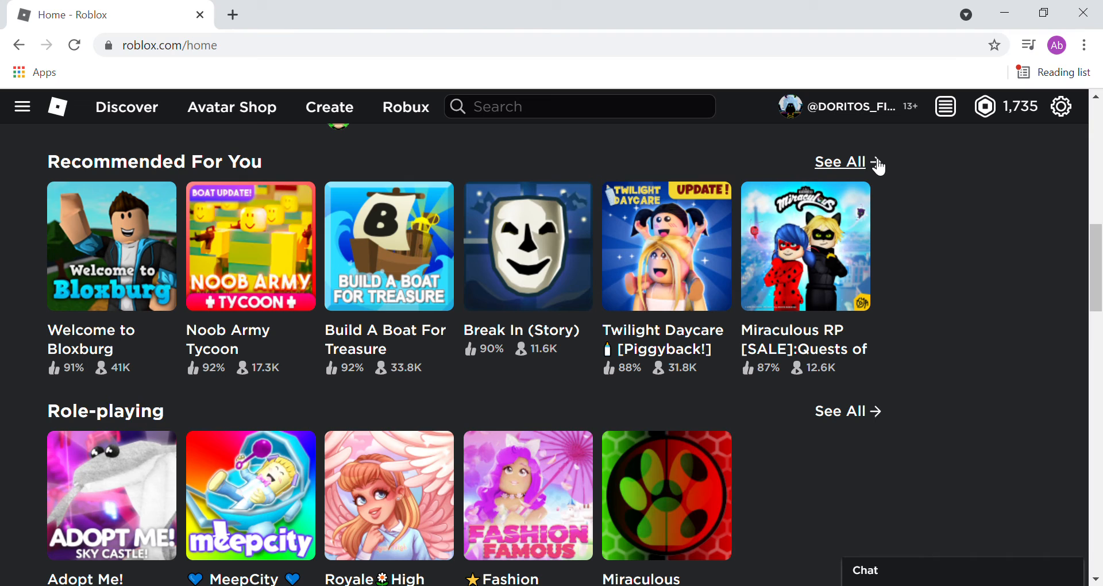
mouse_move(874, 165)
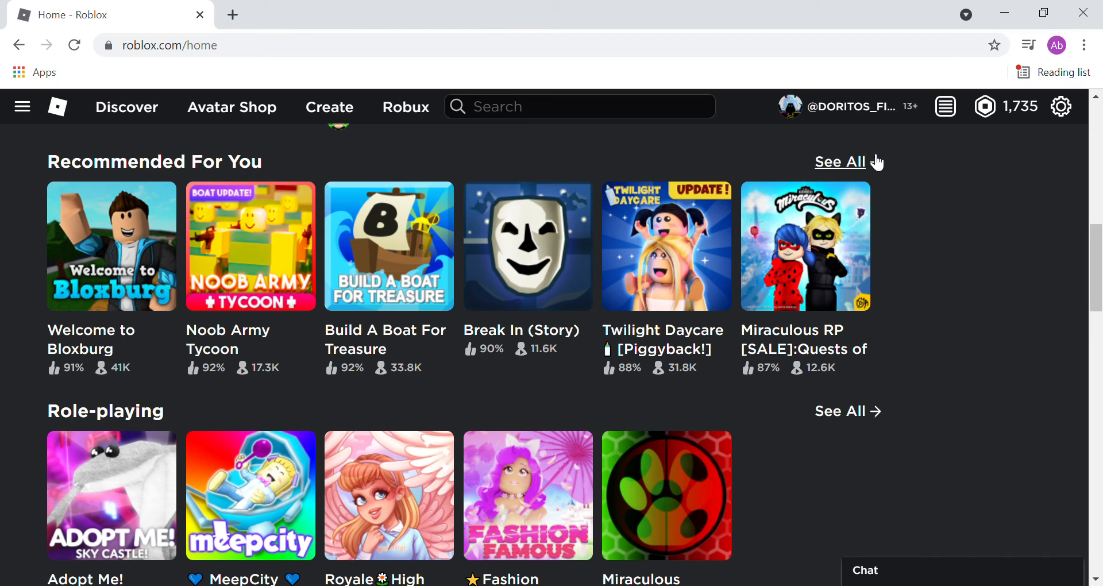
mouse_move(874, 162)
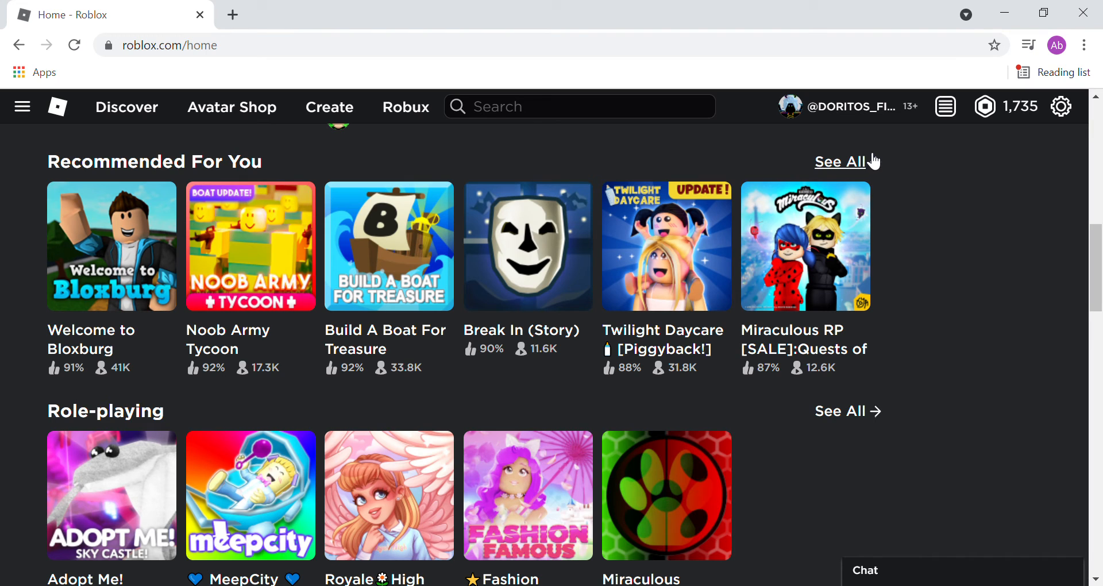
mouse_move(877, 161)
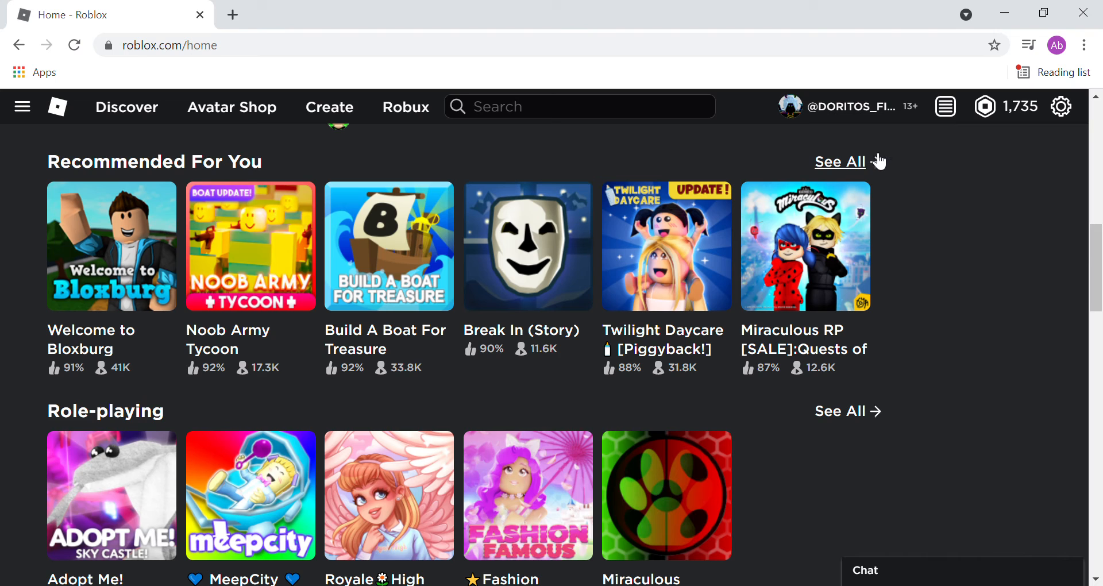
mouse_move(871, 162)
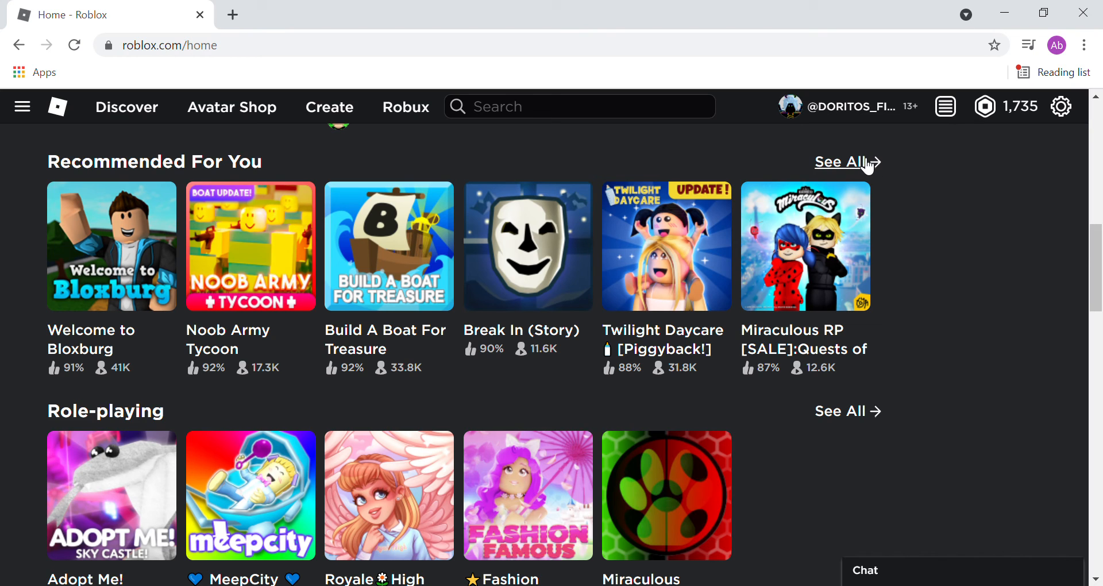
mouse_move(829, 195)
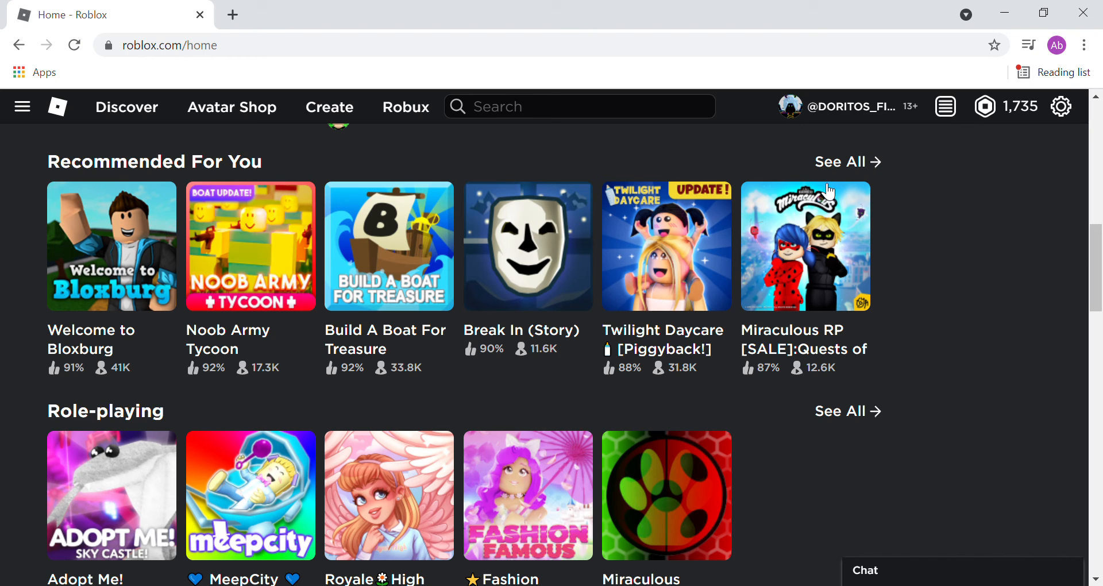
mouse_move(807, 165)
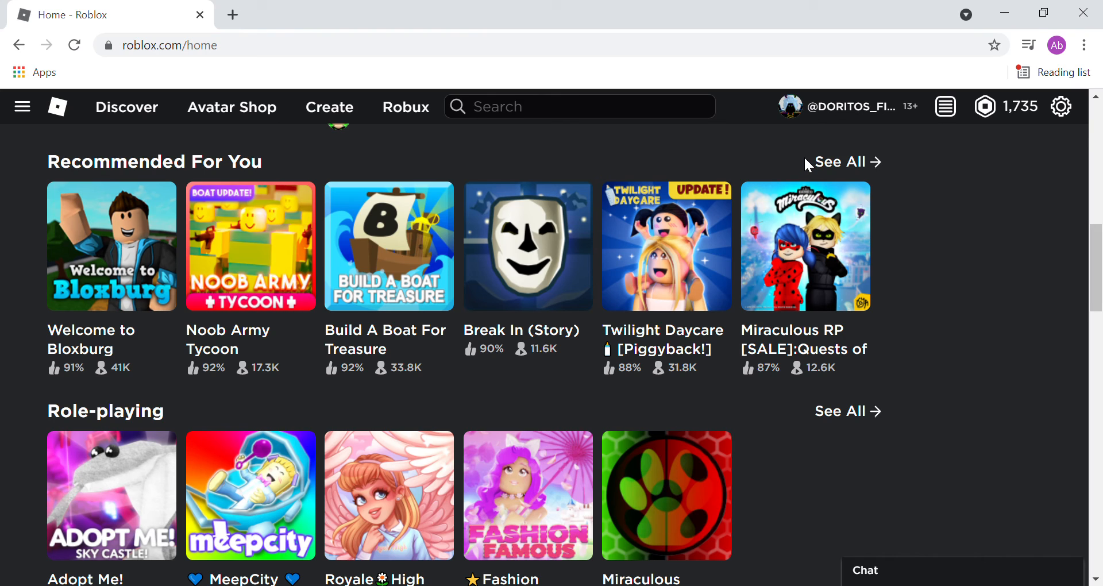
mouse_move(812, 162)
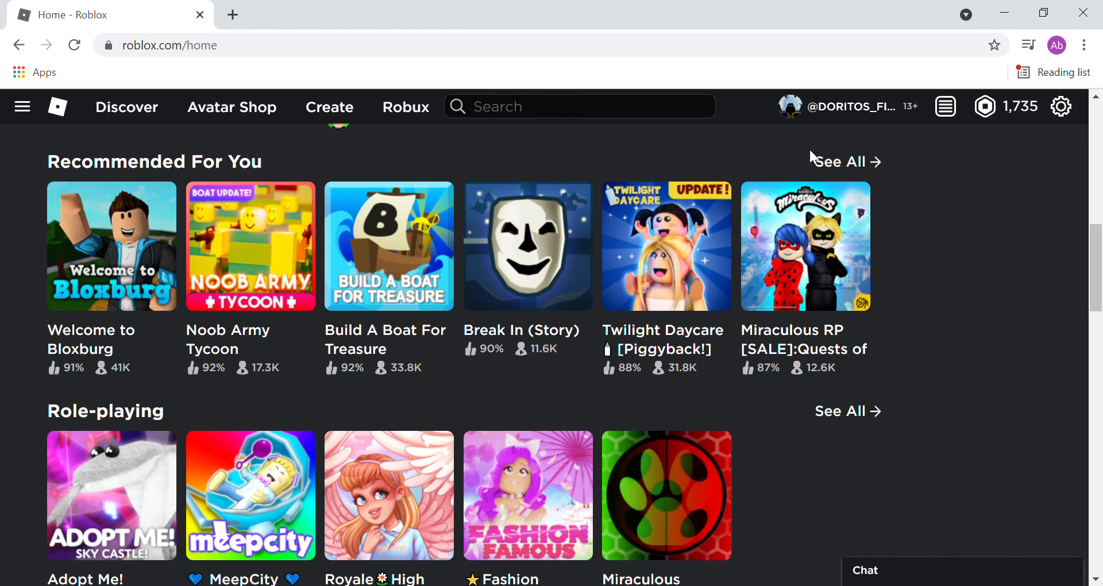
mouse_move(810, 162)
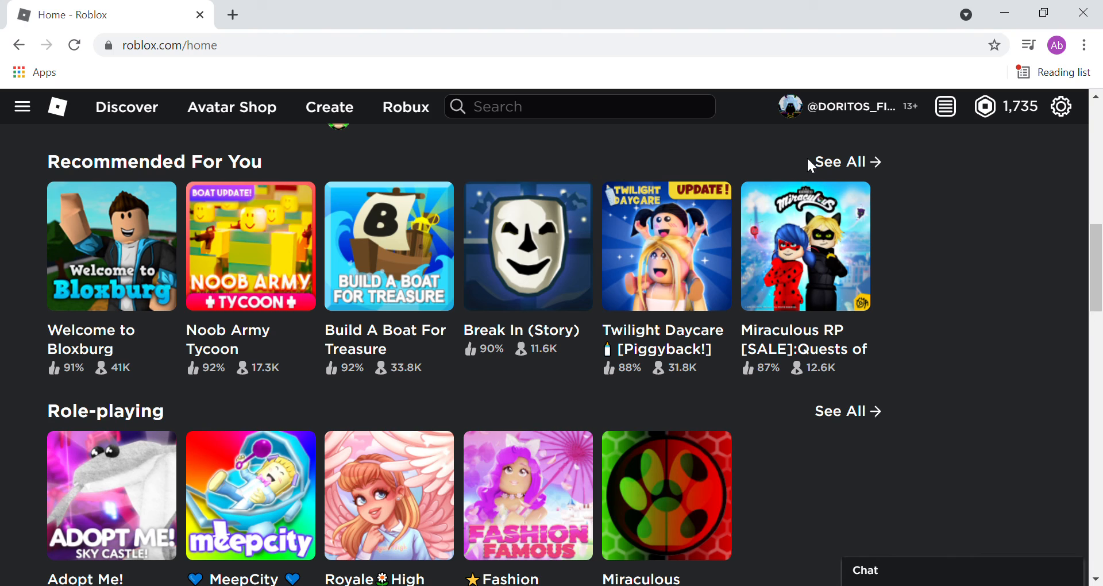
mouse_move(304, 529)
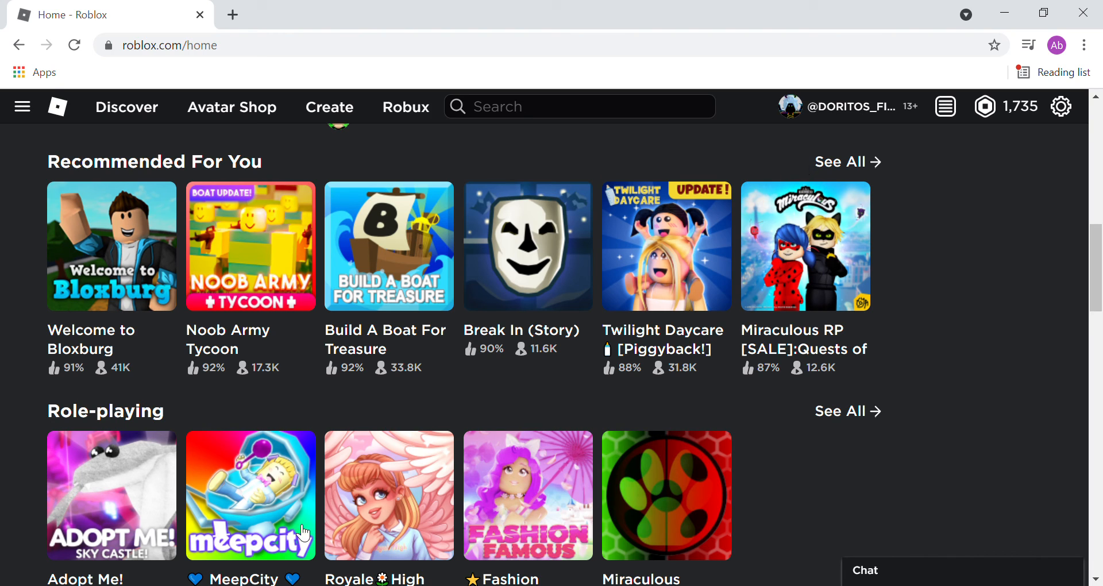
mouse_move(775, 92)
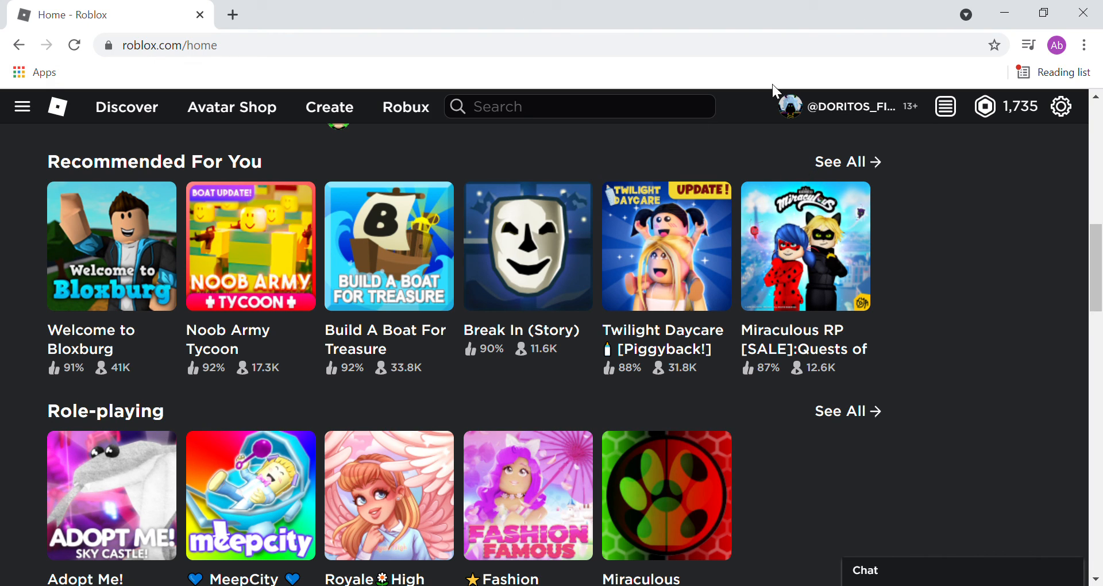
mouse_move(885, 120)
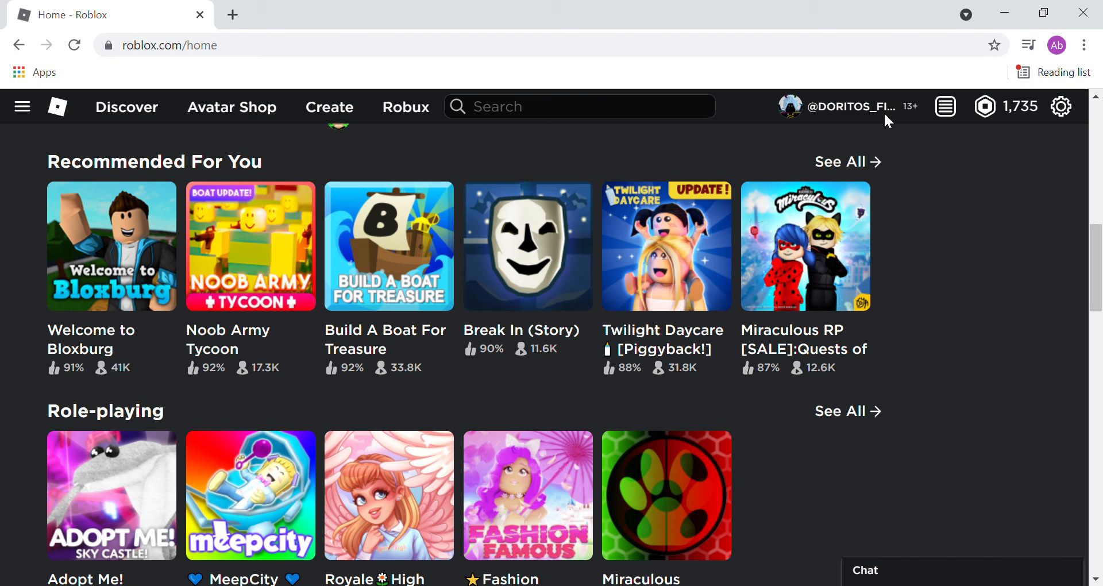